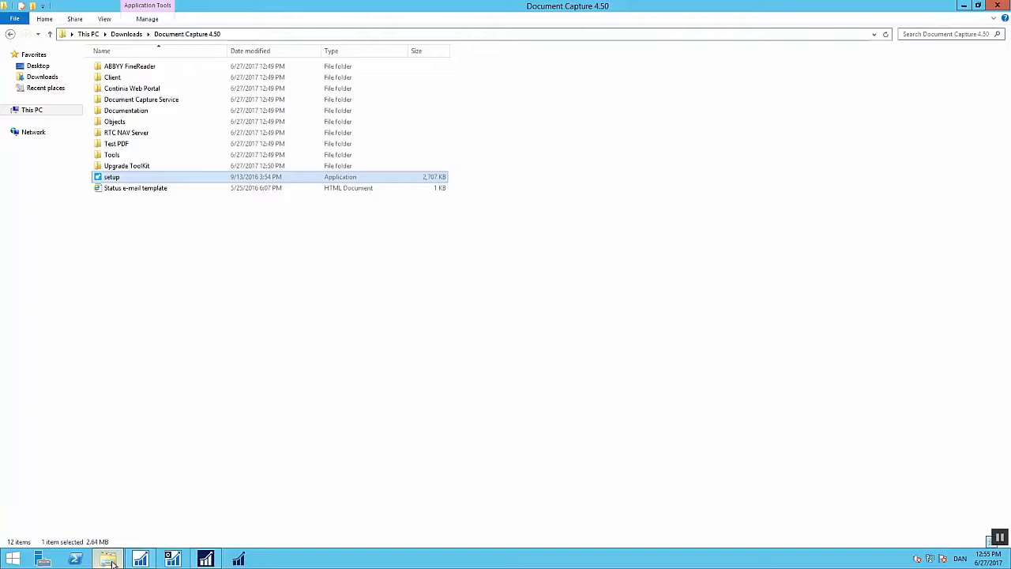
mouse_move(164, 183)
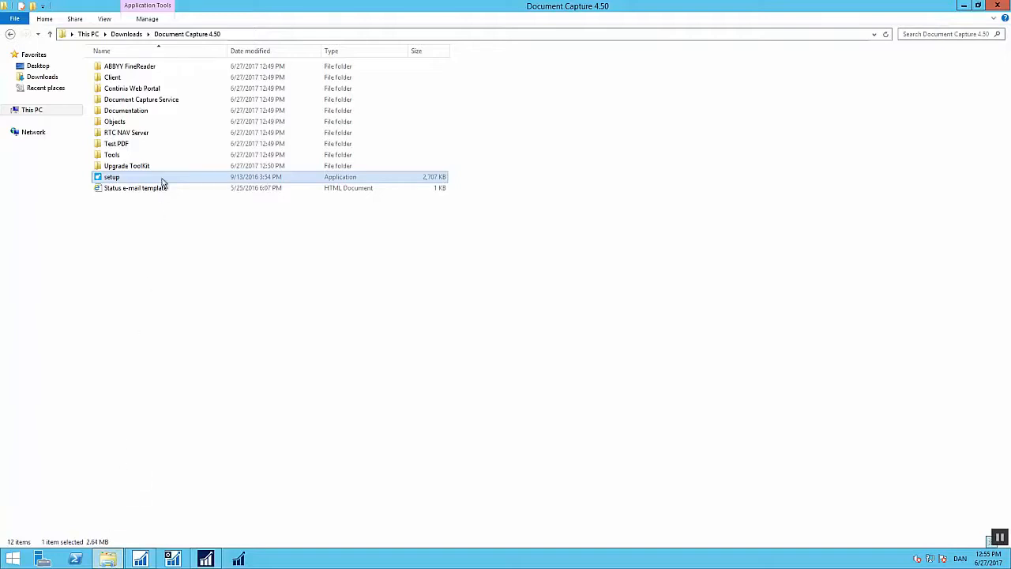
Select the Document Capture setup application in the 4.50 download folder
left_click(114, 120)
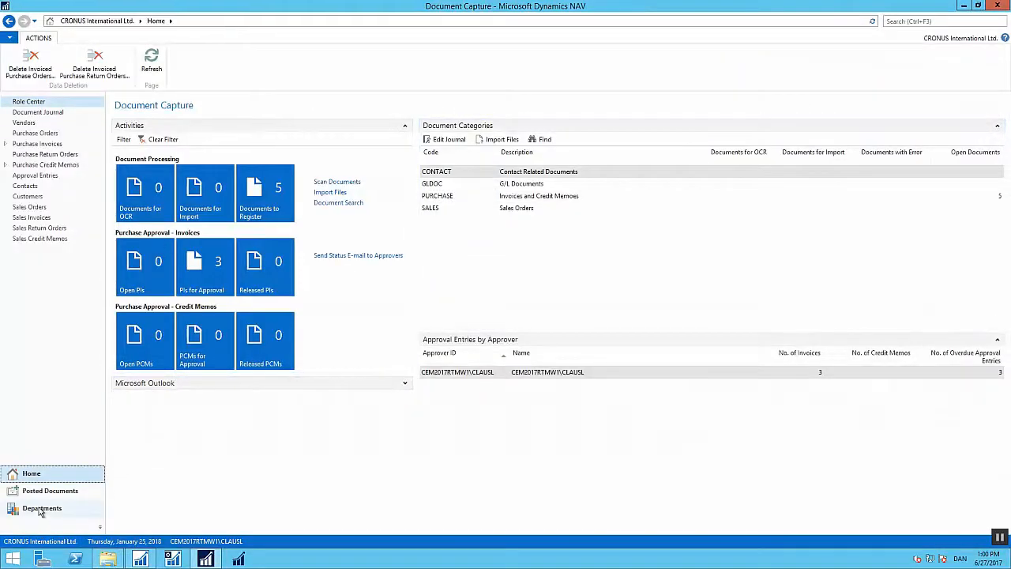
Navigate via Departments to the Document Capture Setup card under Application Setup
left_click(41, 508)
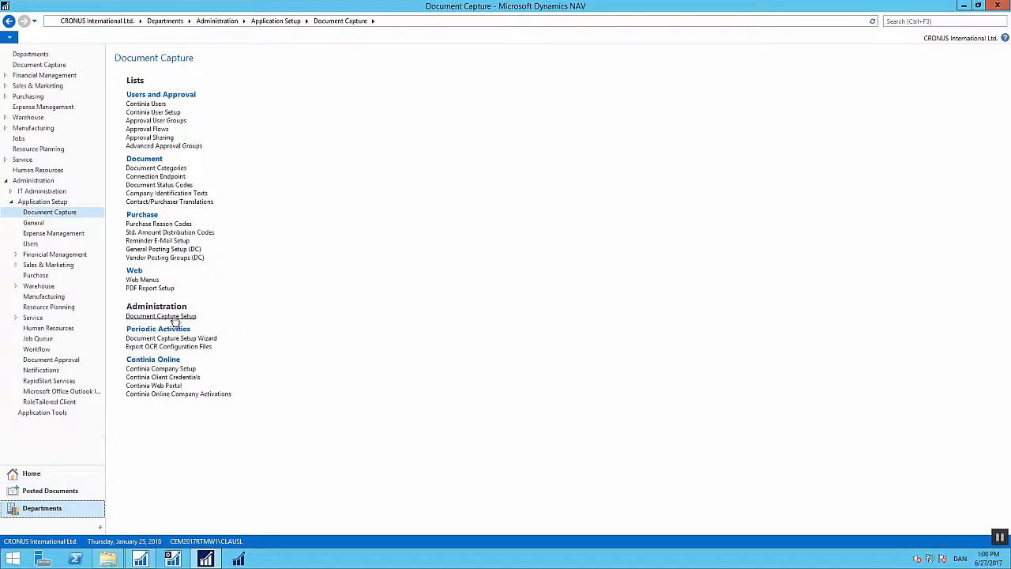
left_click(161, 315)
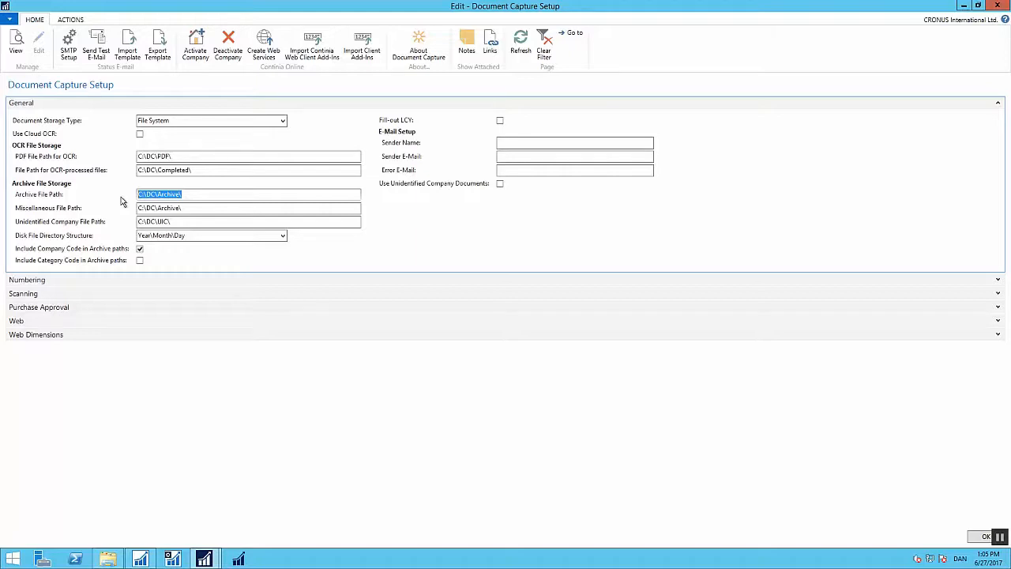
Show the Document Storage Type choices, File System and Database, on the General FastTab
left_click(282, 120)
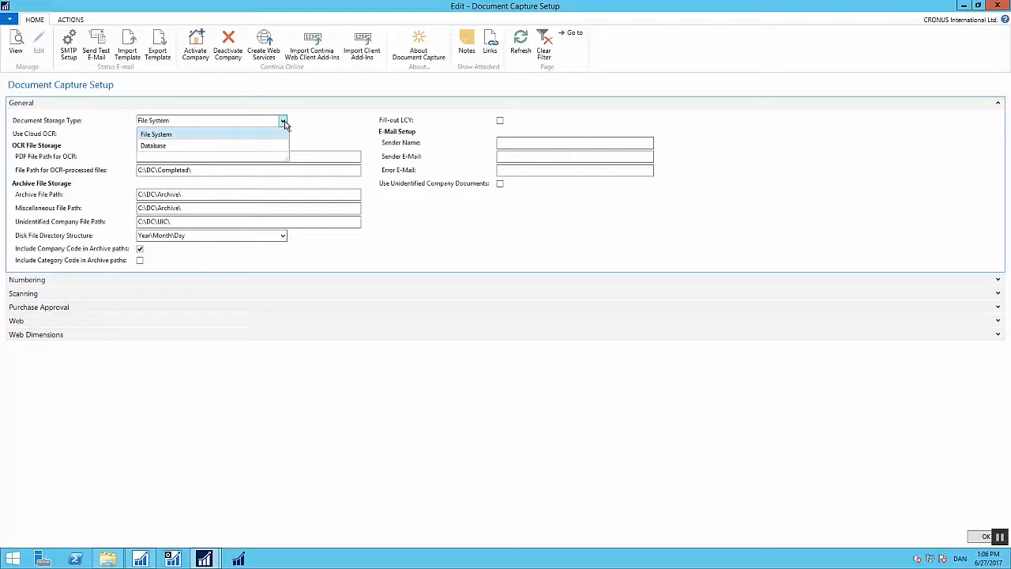
Switch Document Storage Type to Database, confirm moving existing files, and close the setup card
left_click(153, 145)
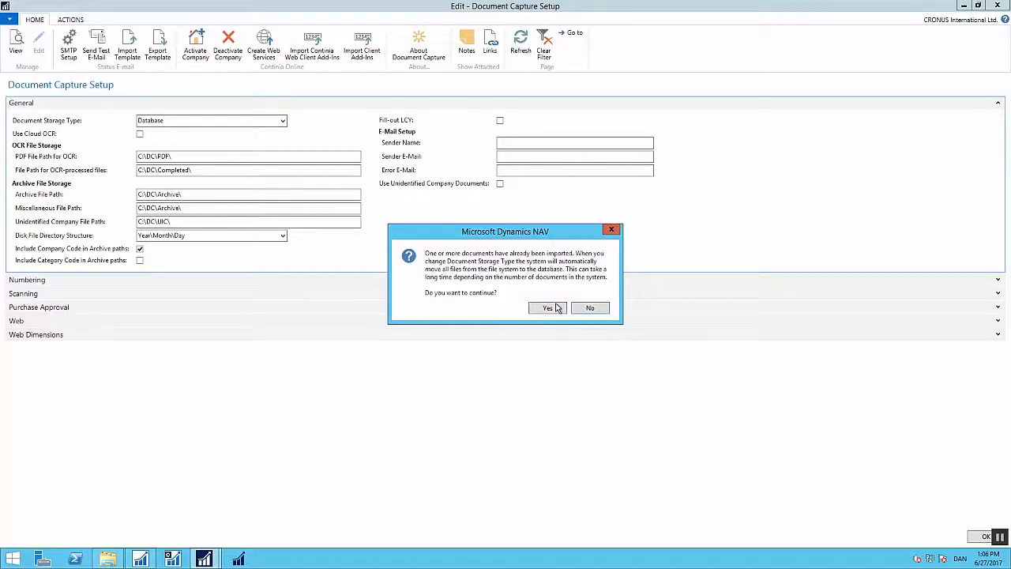
left_click(546, 308)
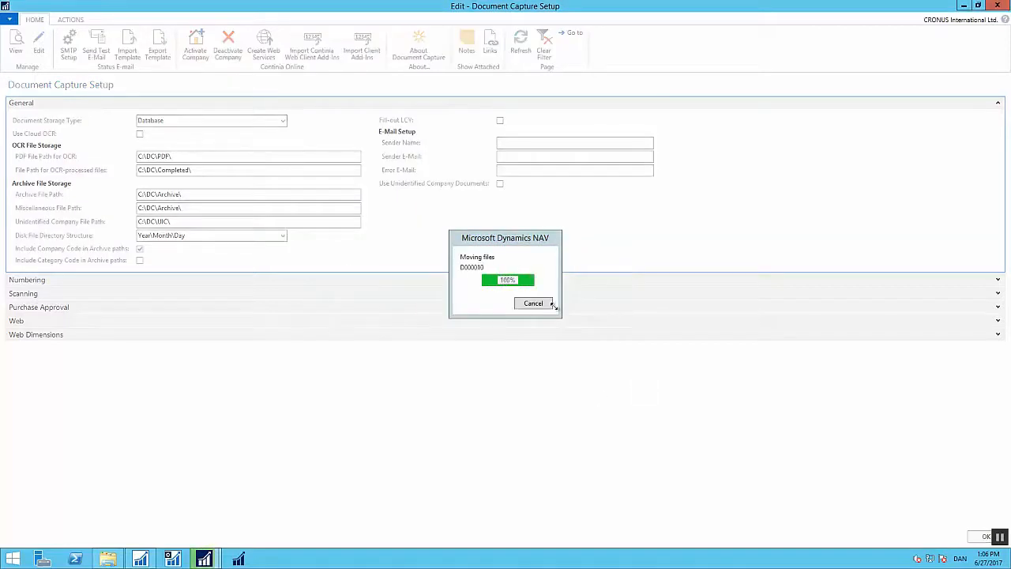
left_click(534, 304)
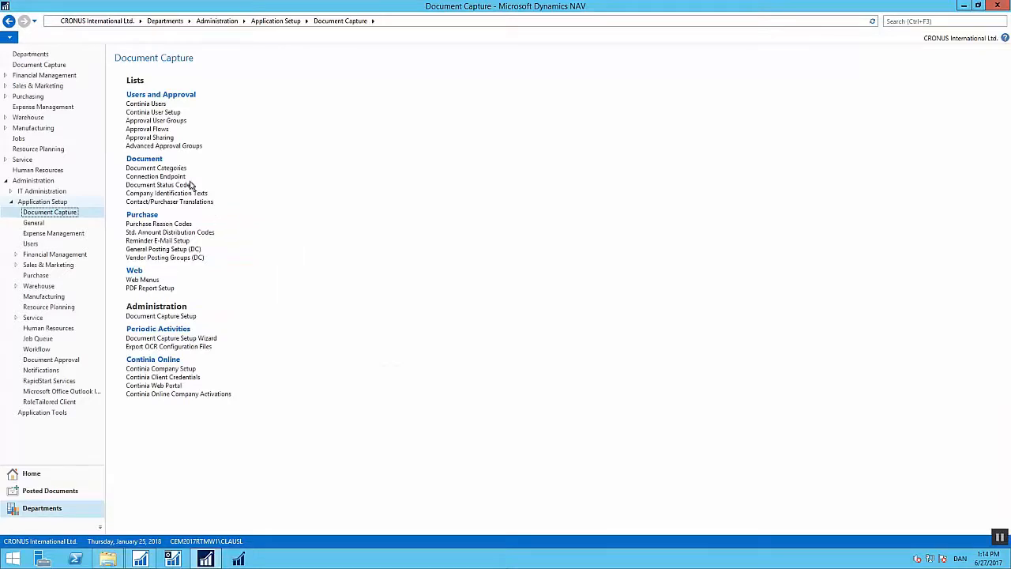
Go into Document Categories to reach the PURCHASE category's OCR Processing settings
left_click(155, 168)
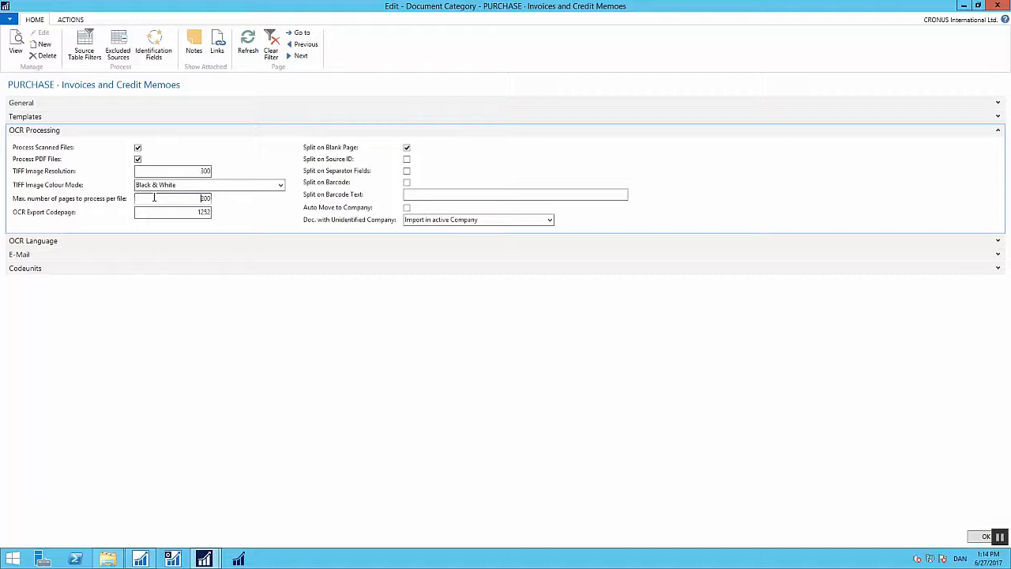
Review the PURCHASE category's max pages per file (200) and close the card with OK
left_click(172, 212)
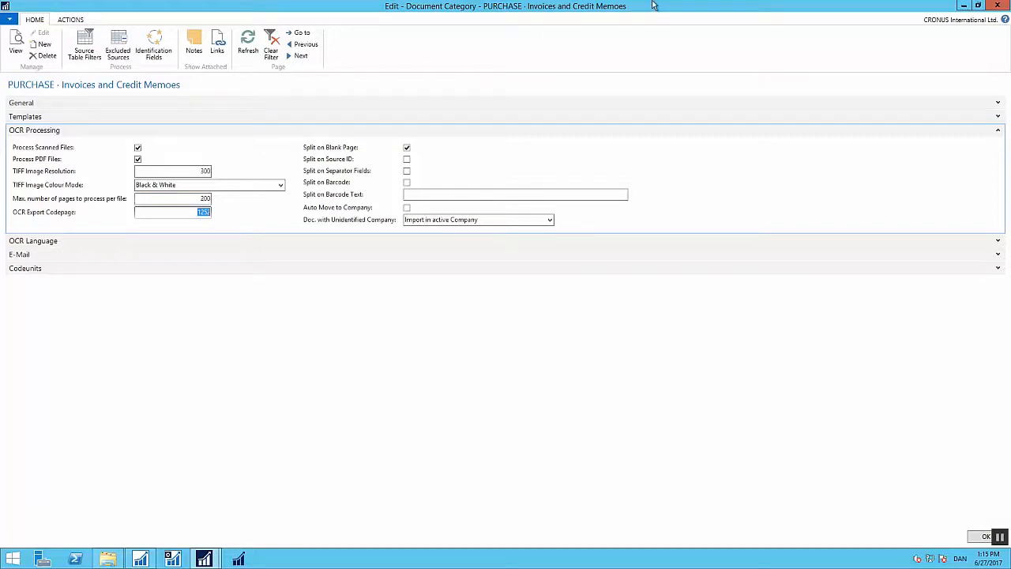
left_click(985, 536)
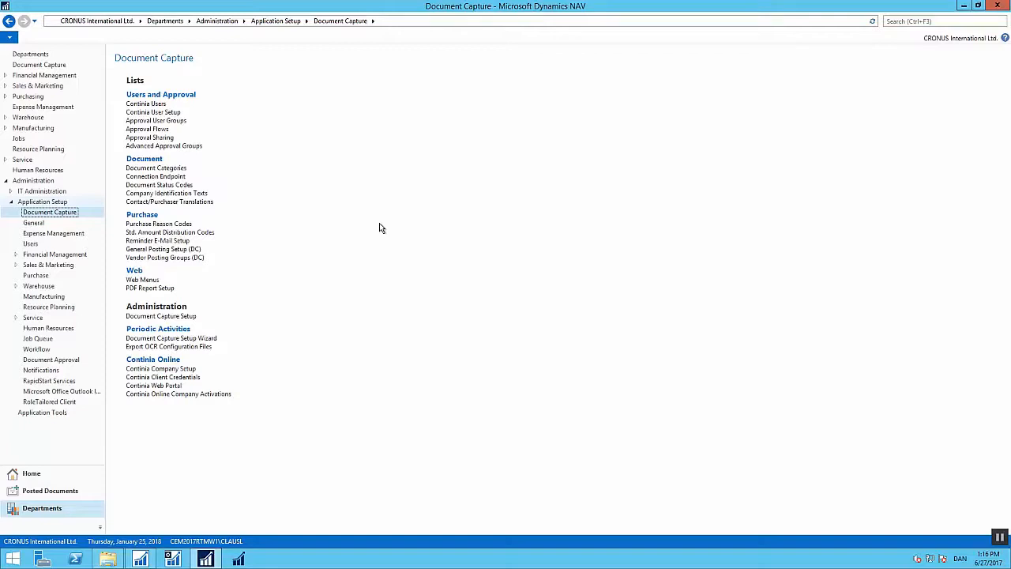
mouse_move(340, 299)
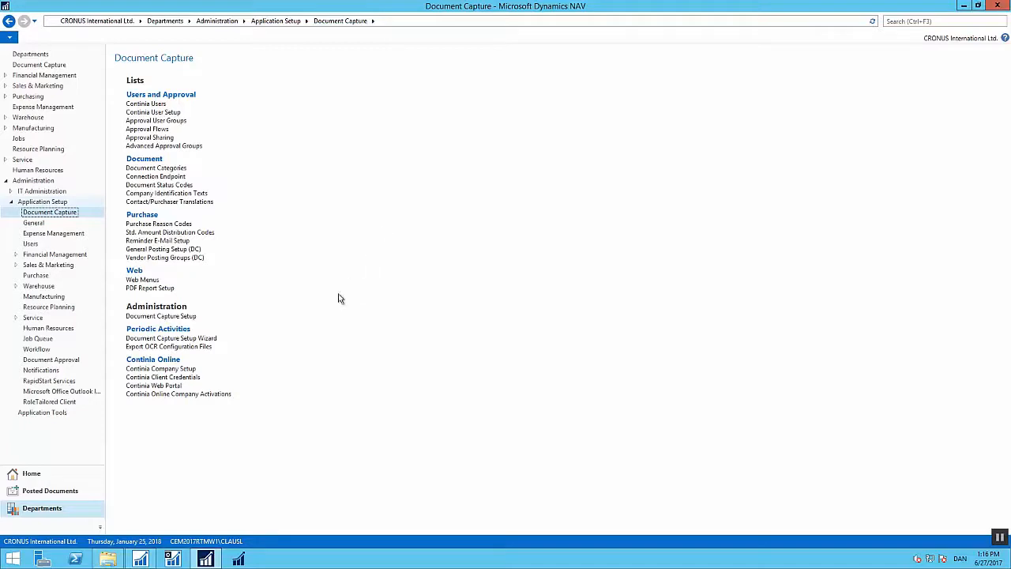
mouse_move(256, 380)
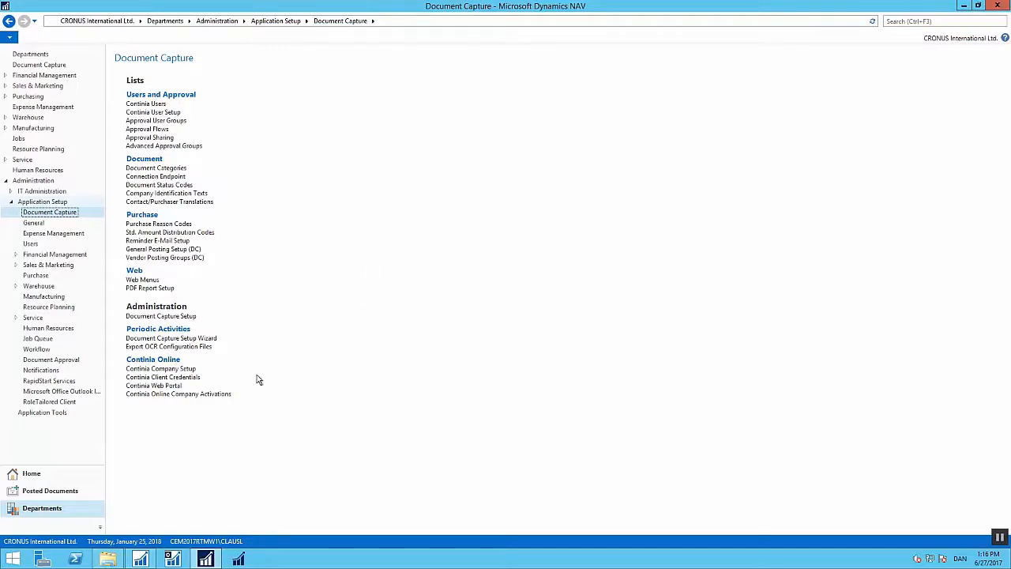
mouse_move(253, 380)
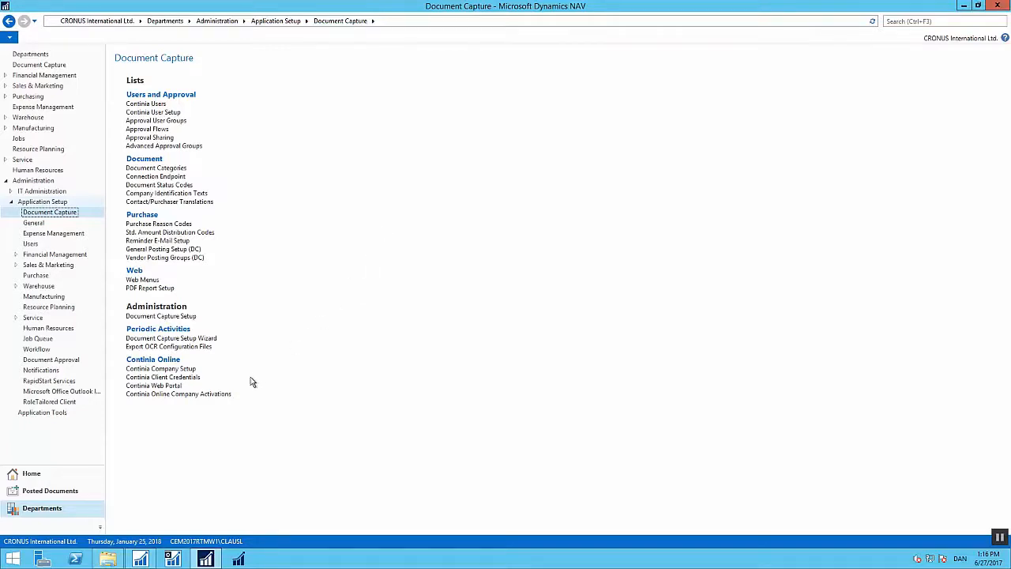
mouse_move(164, 376)
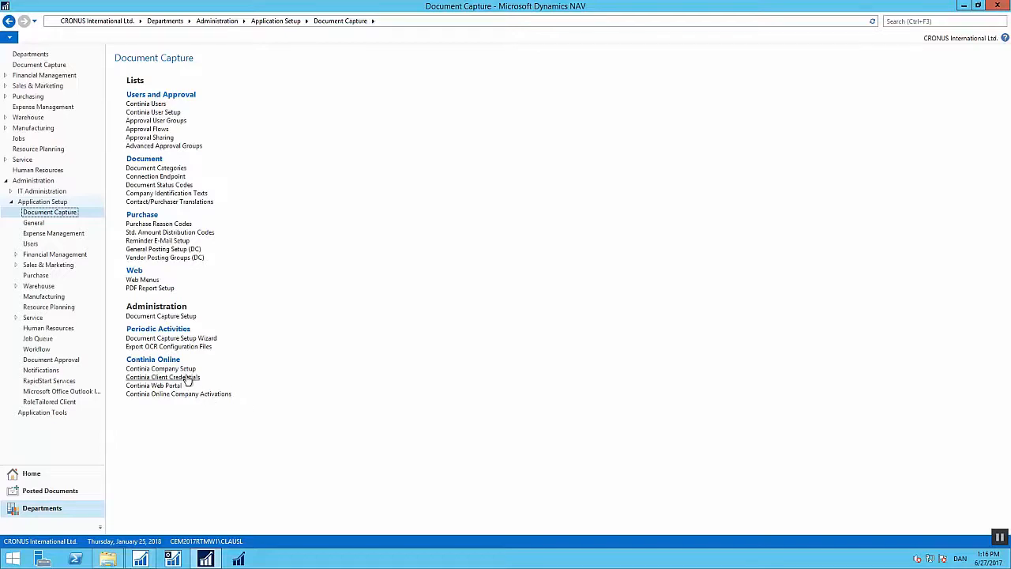
View the Continia Client Credentials list with its one masked-password client ID
left_click(163, 376)
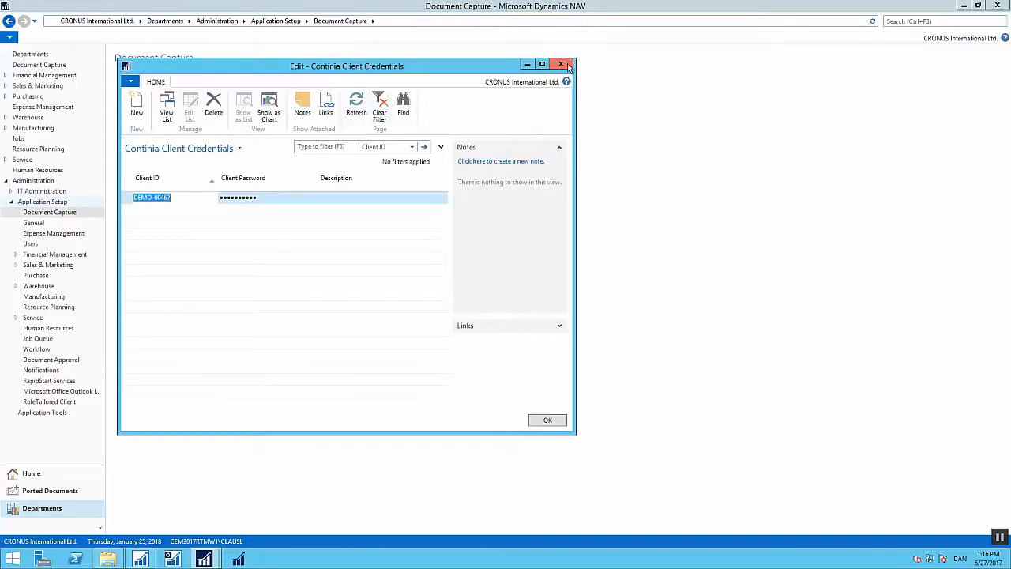
Close Client Credentials, view Continia Company Setup and the CRONUS company activations, then close them
left_click(567, 63)
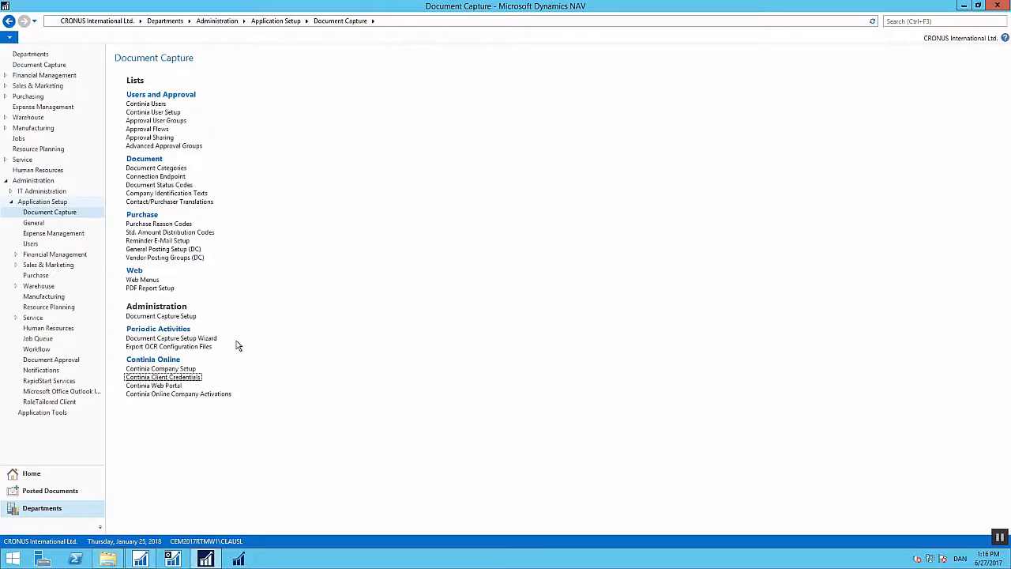
left_click(153, 386)
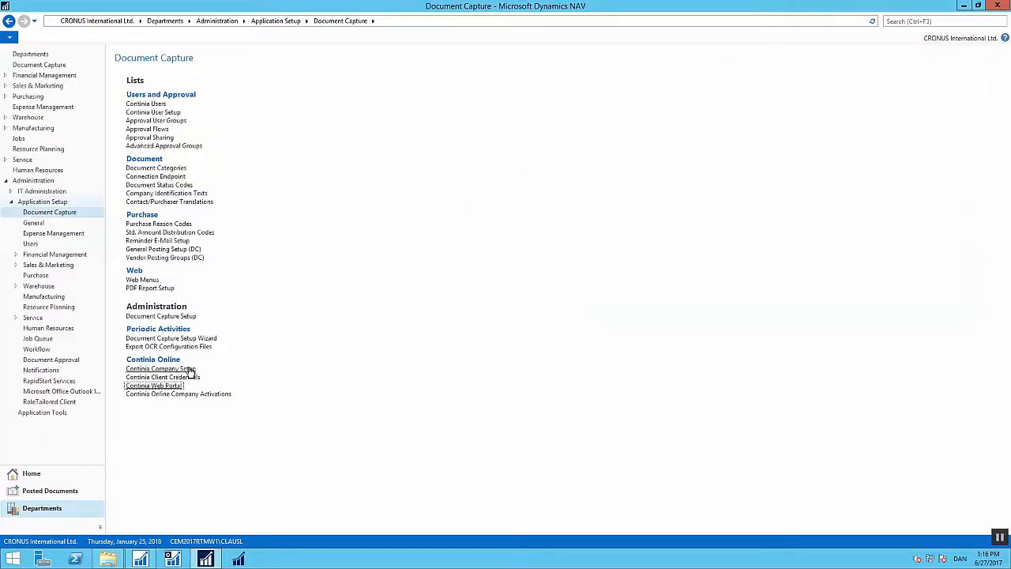
left_click(158, 368)
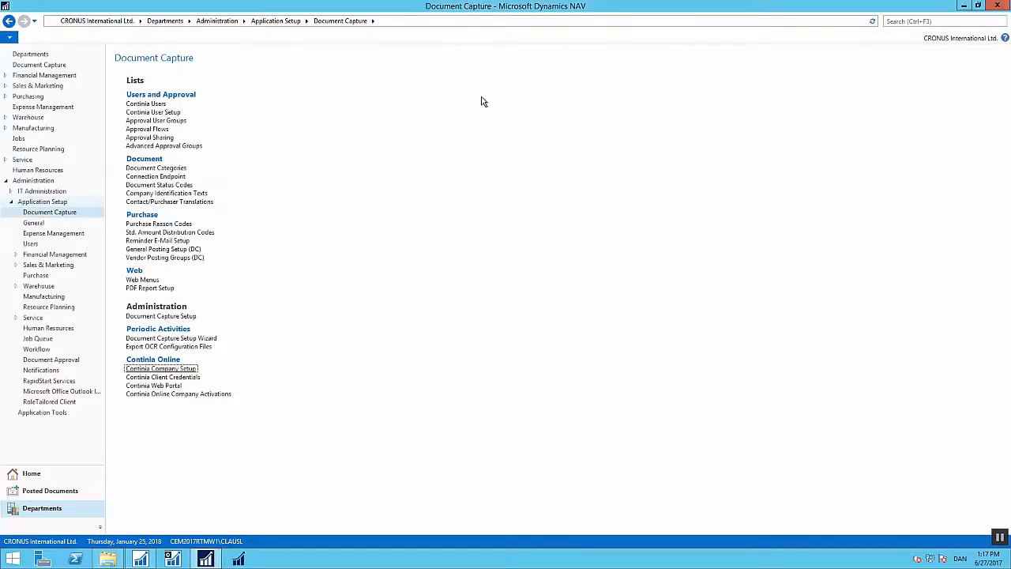
mouse_move(455, 135)
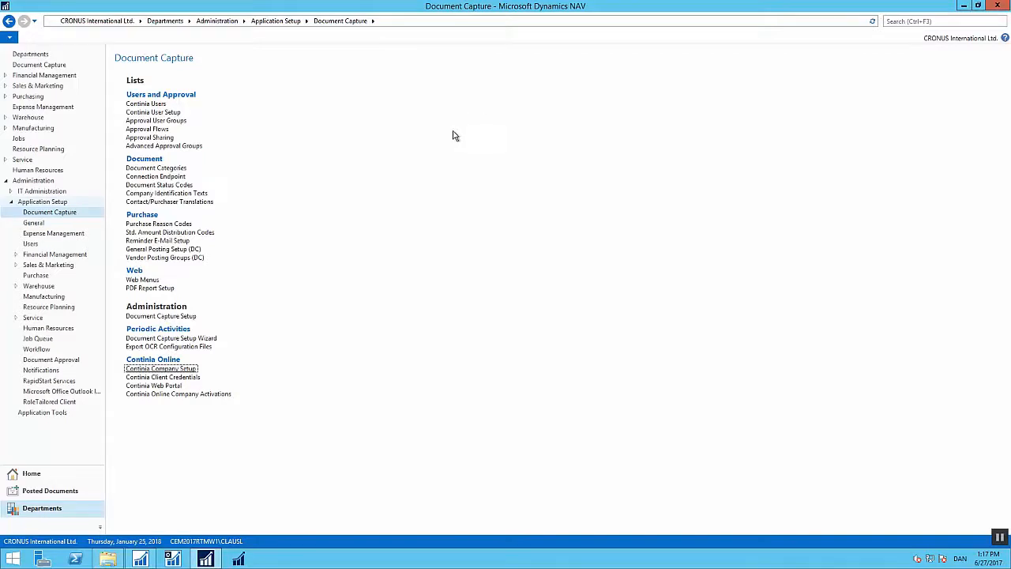
mouse_move(229, 373)
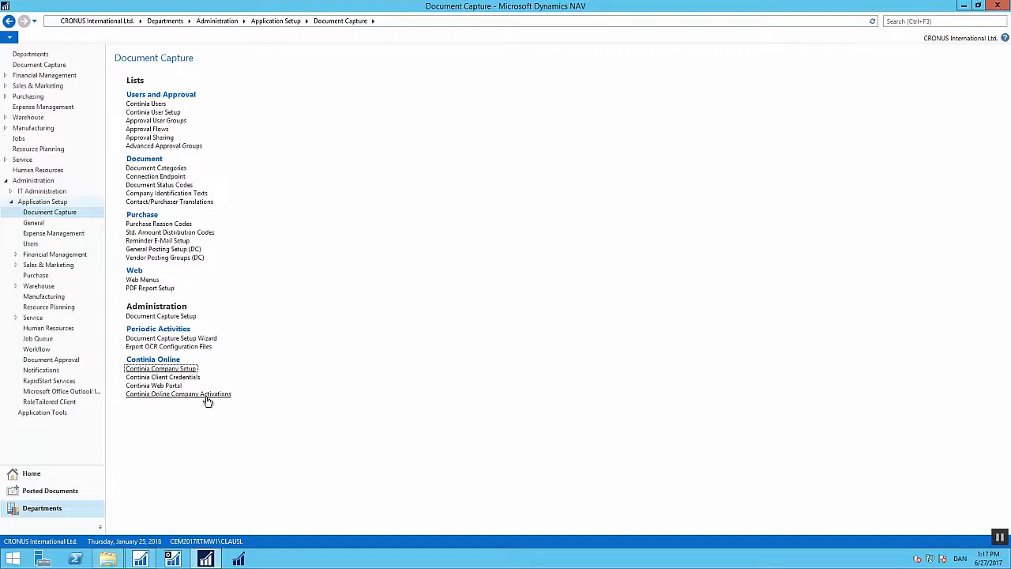
left_click(178, 394)
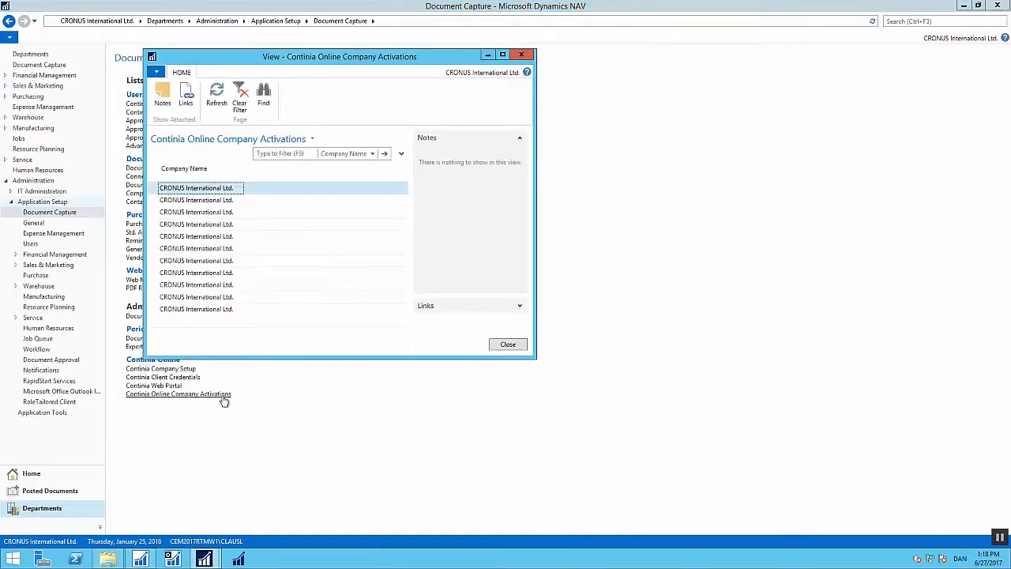
mouse_move(234, 380)
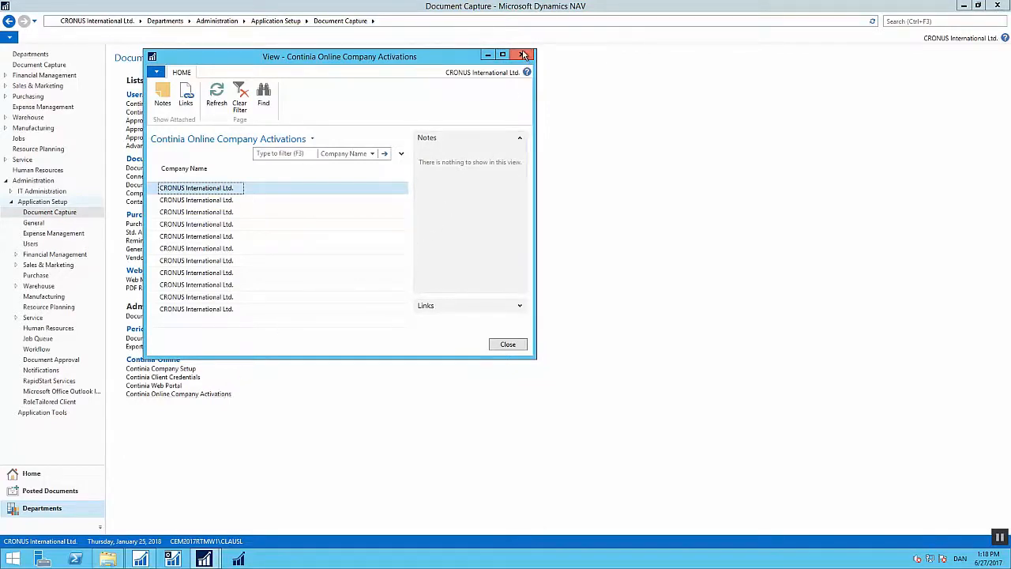
left_click(523, 57)
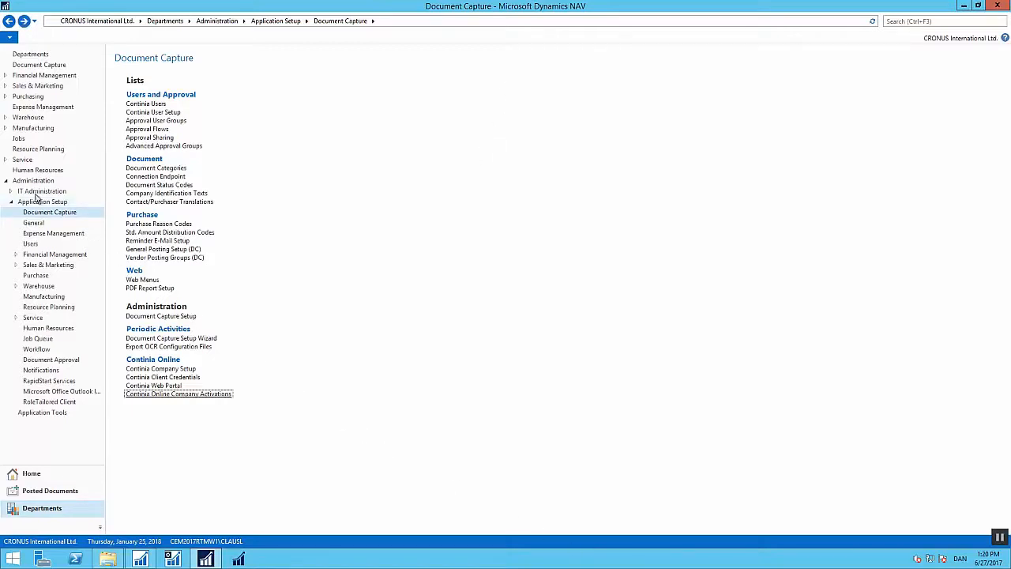
Filter the IT Administration Permission Sets list to 'DC', showing DC-ALL through DC-WEB
left_click(35, 223)
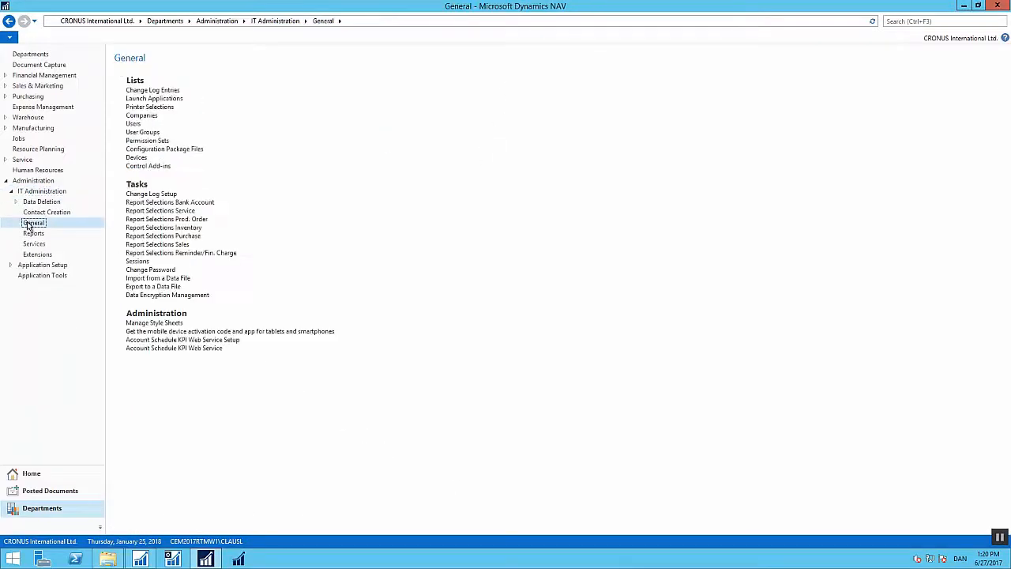
left_click(147, 140)
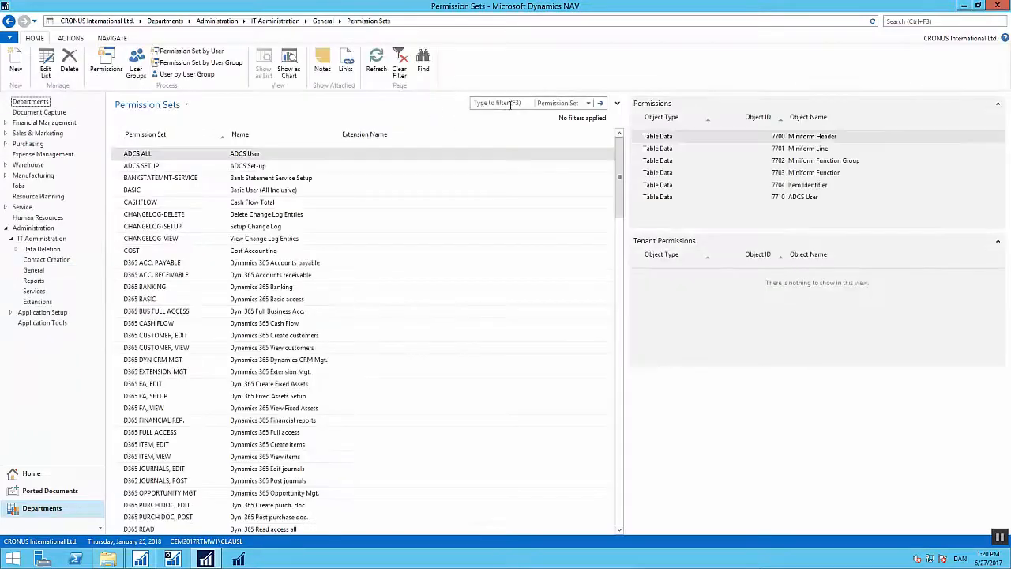
type("DC")
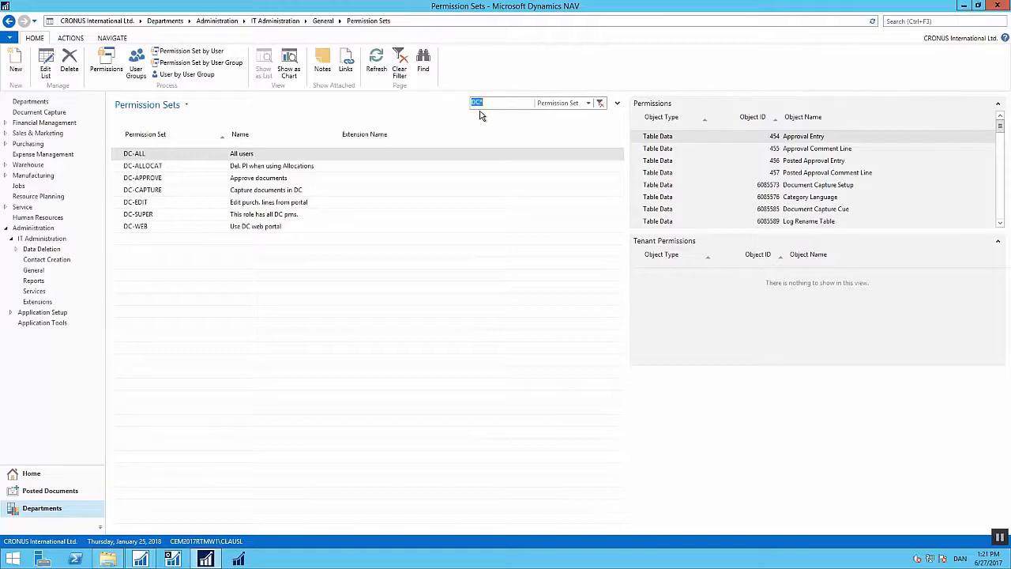
mouse_move(35, 496)
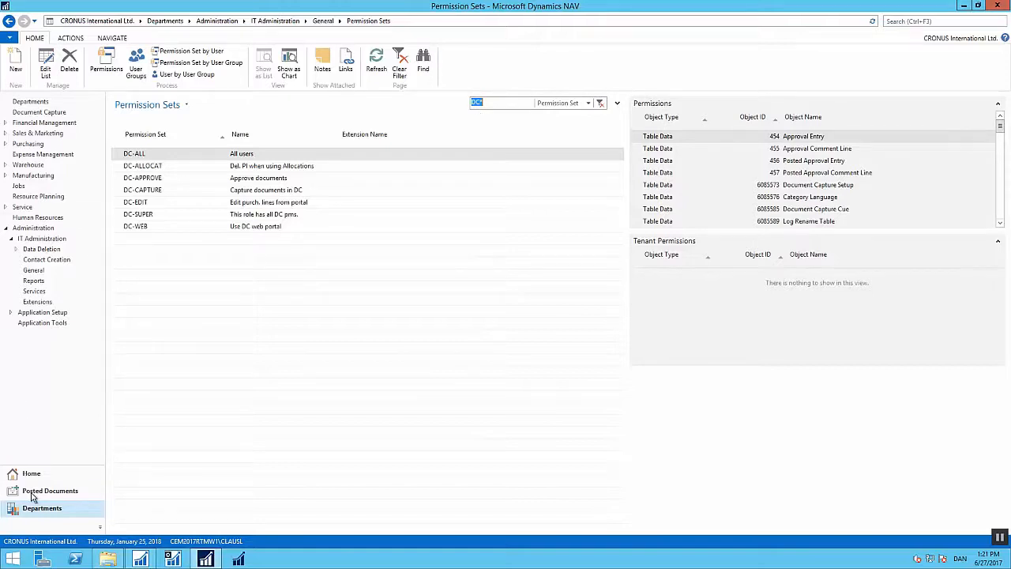
From Home, edit the PURCHASE category's Document Journal listing five open purchase documents
left_click(31, 474)
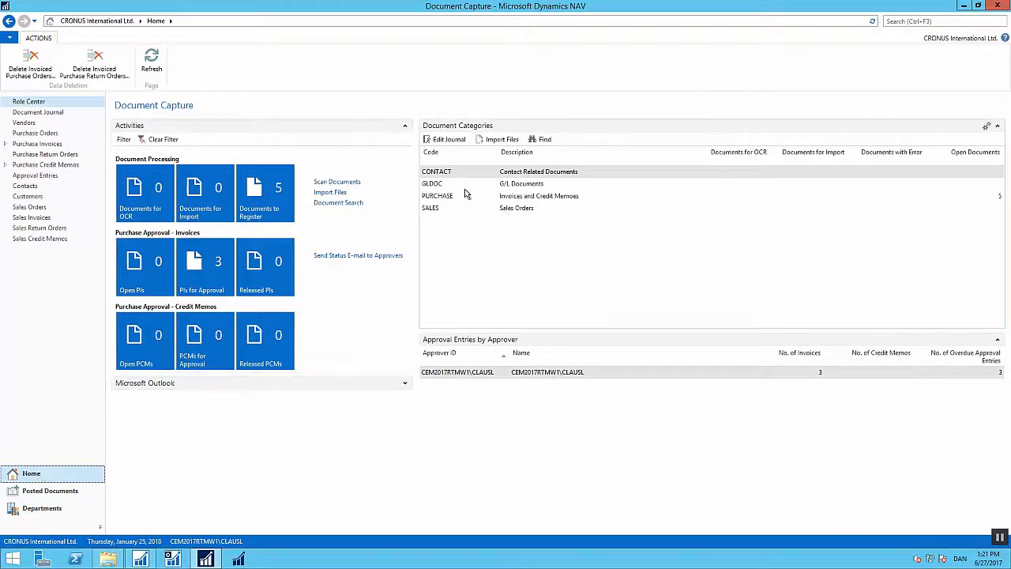
left_click(458, 196)
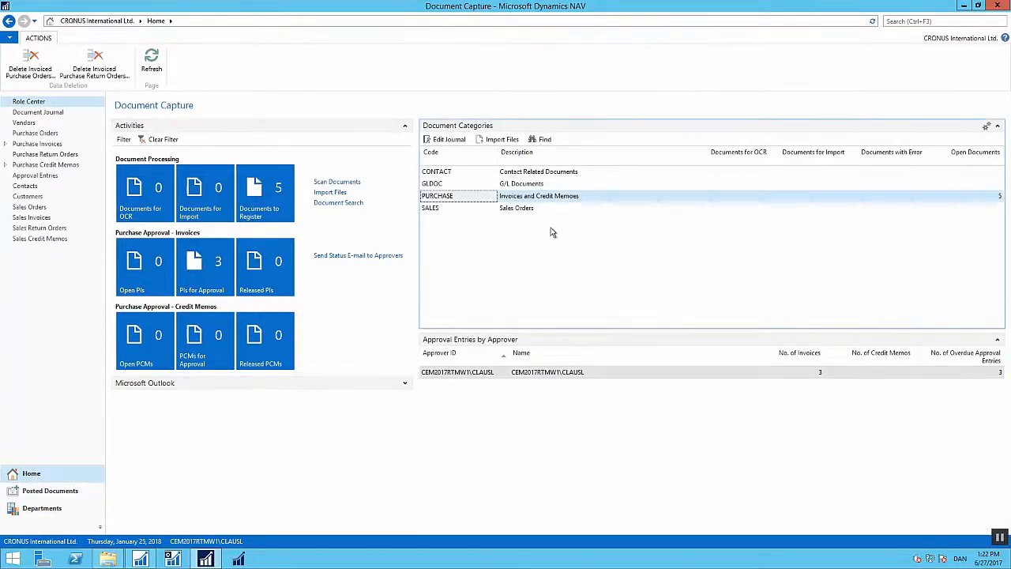
left_click(449, 139)
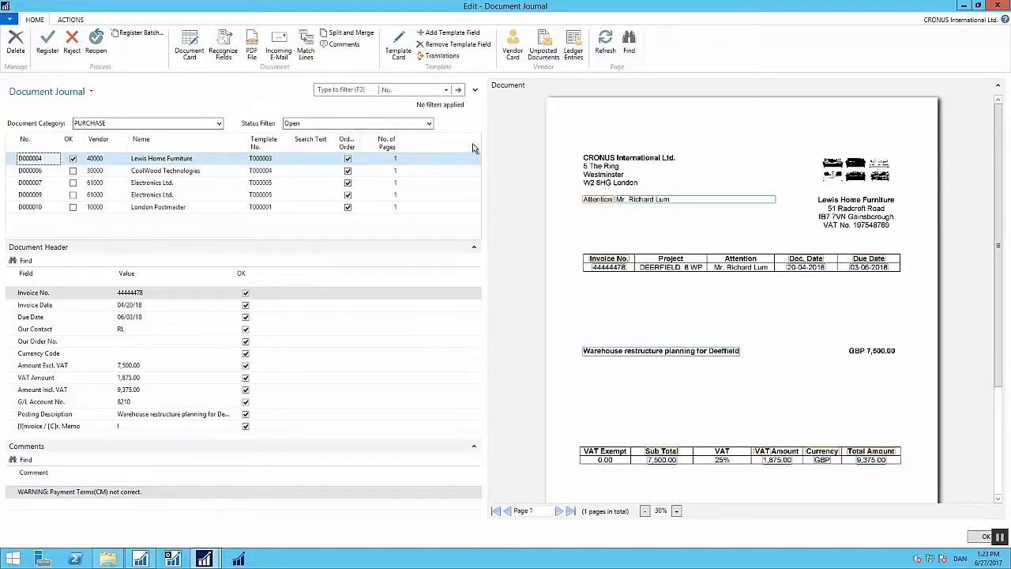
left_click(430, 123)
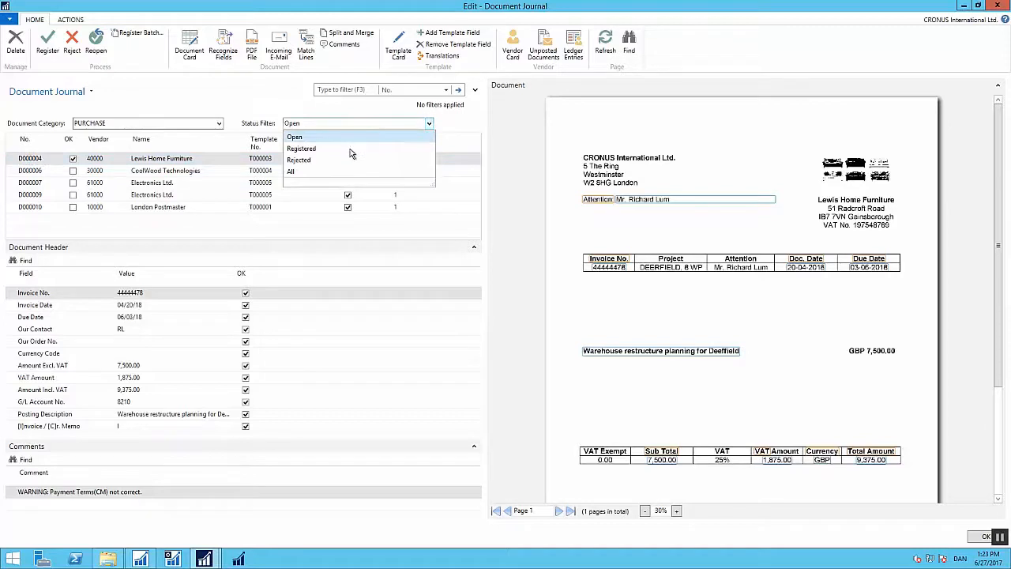
left_click(300, 149)
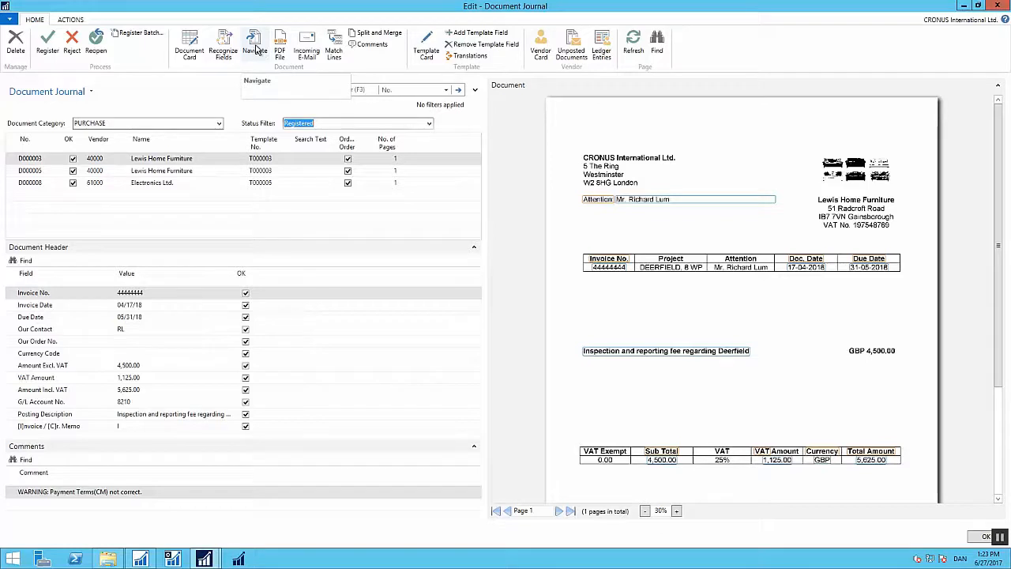
left_click(430, 123)
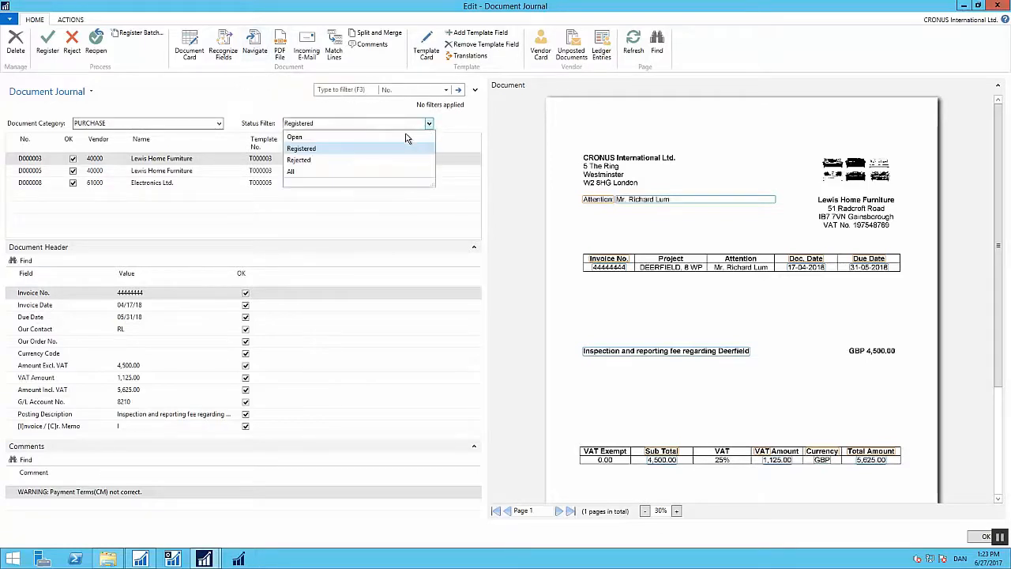
left_click(294, 136)
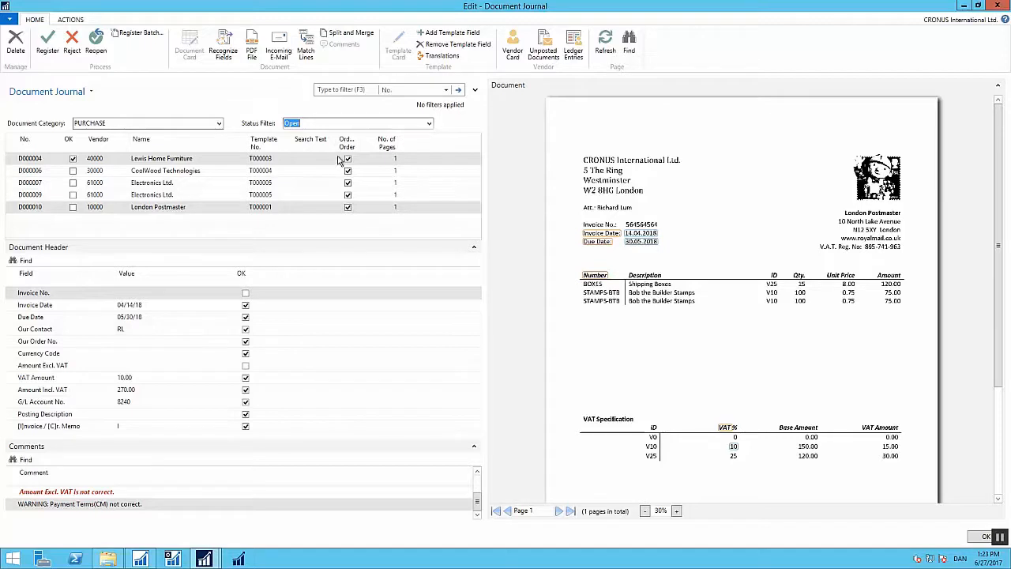
mouse_move(365, 188)
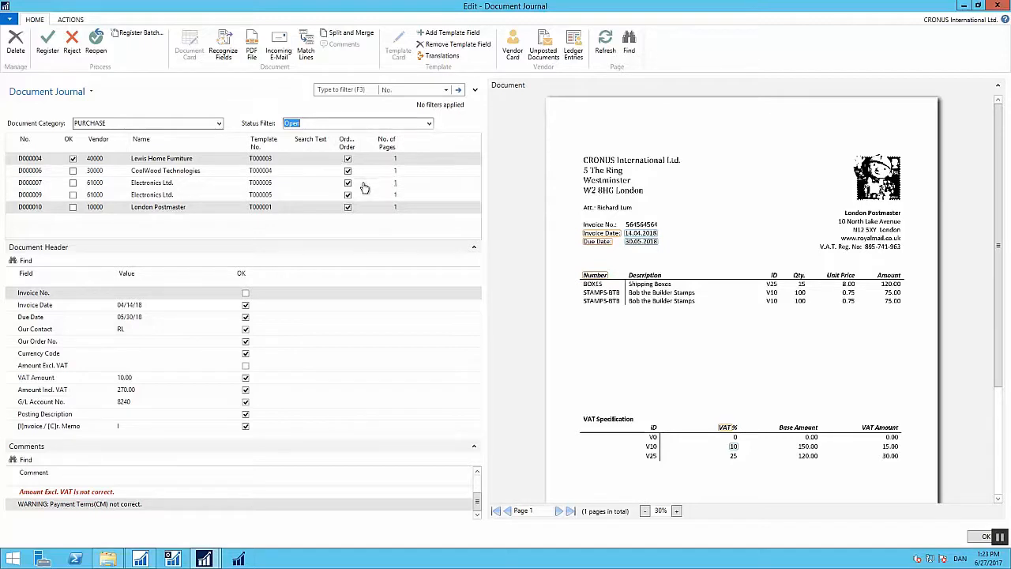
mouse_move(374, 185)
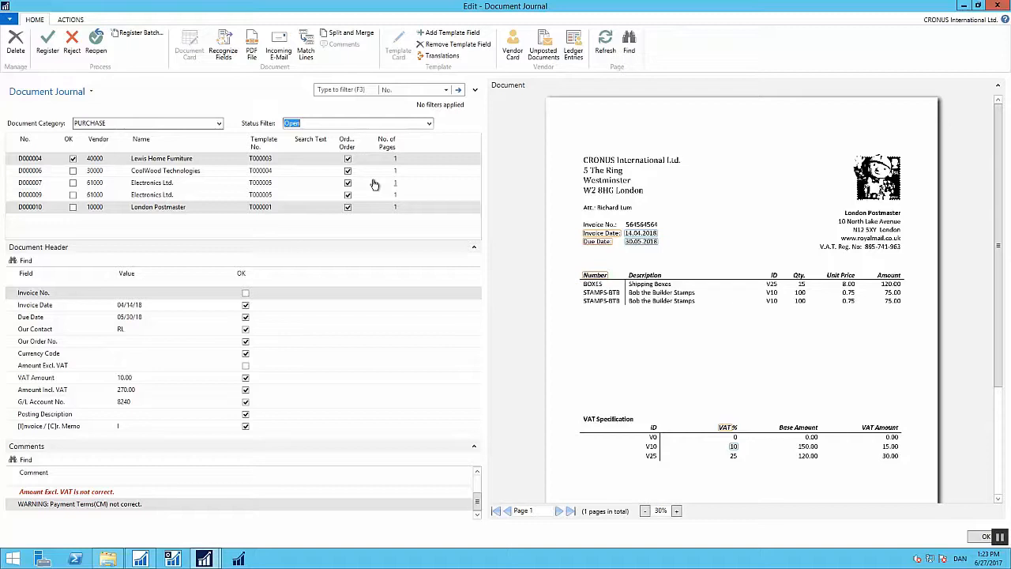
mouse_move(356, 166)
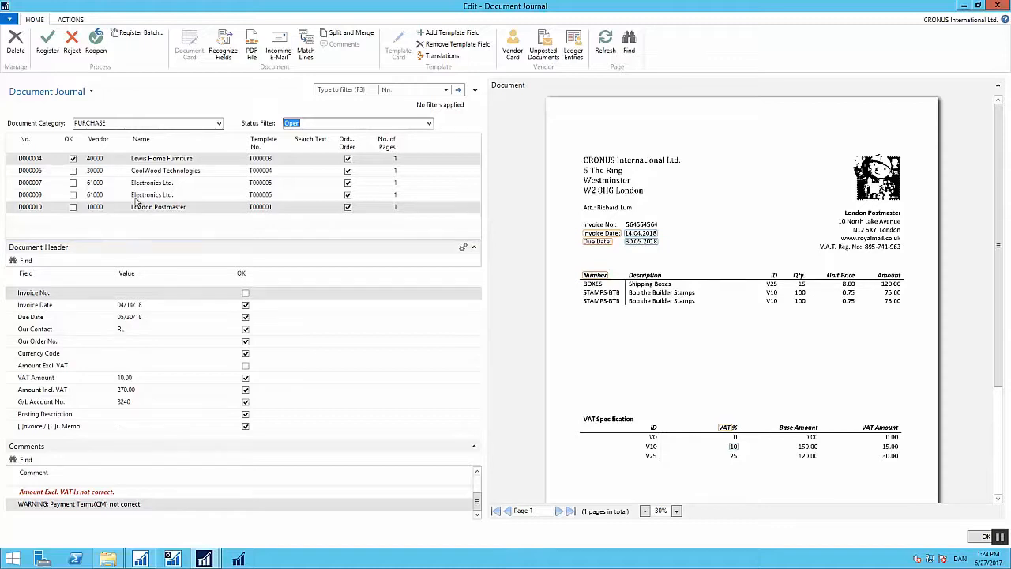
Sort the journal by vendor name and number, then filter to the CoolWood Technologies vendor
left_click(165, 171)
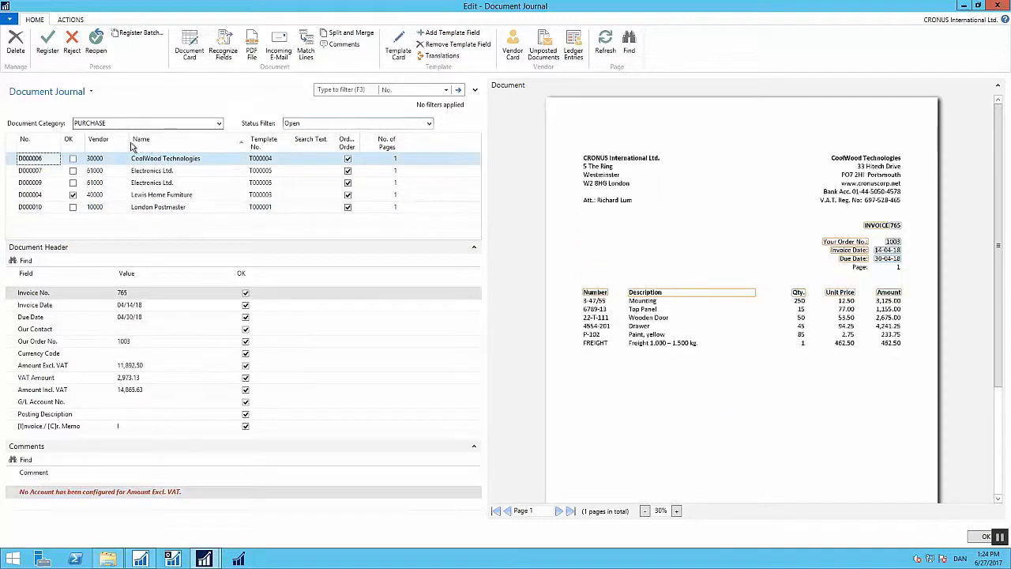
left_click(98, 139)
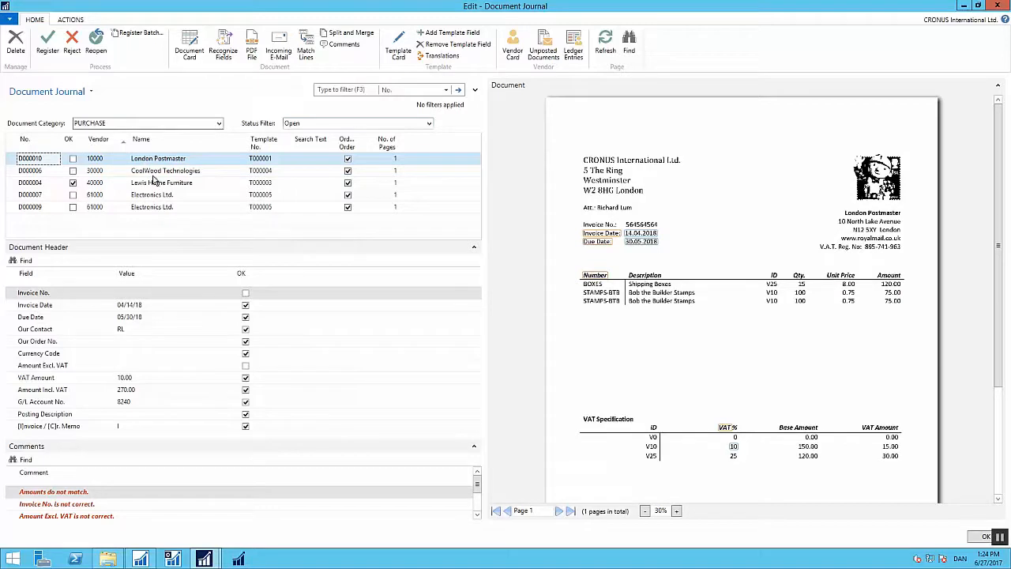
right_click(158, 171)
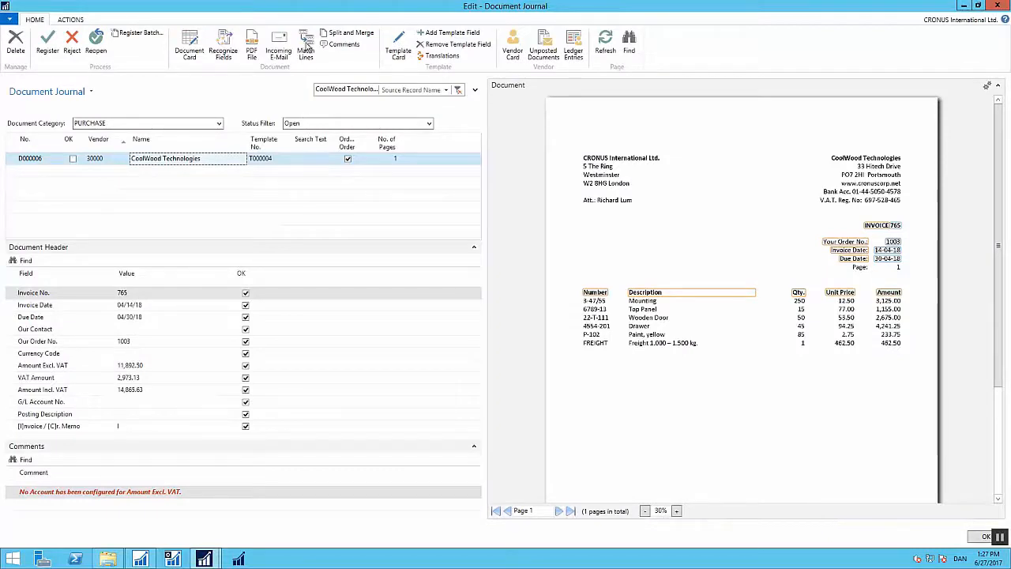
Recognise the CoolWood invoice's fields and match its lines against the open order lines
left_click(306, 44)
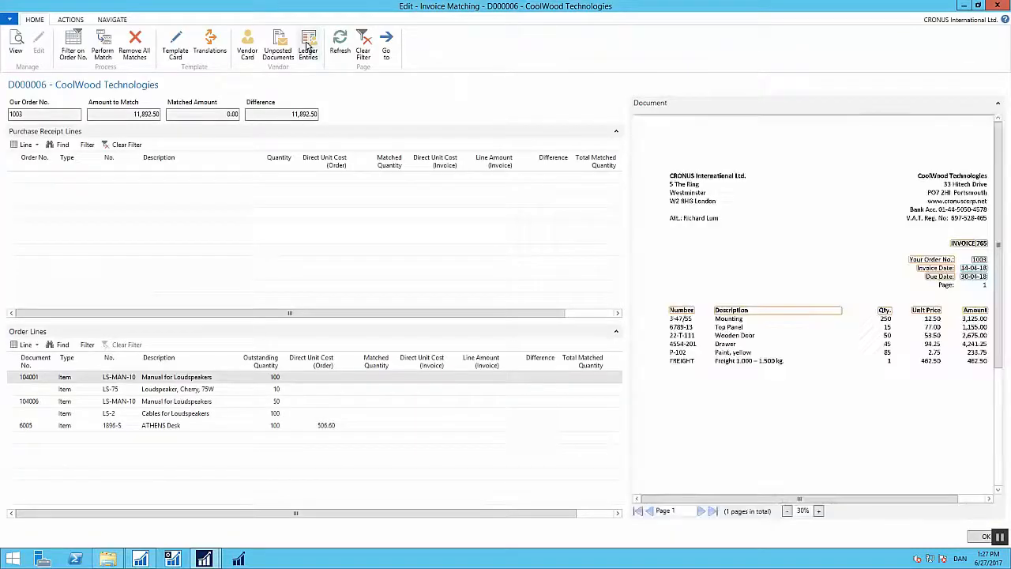
mouse_move(308, 44)
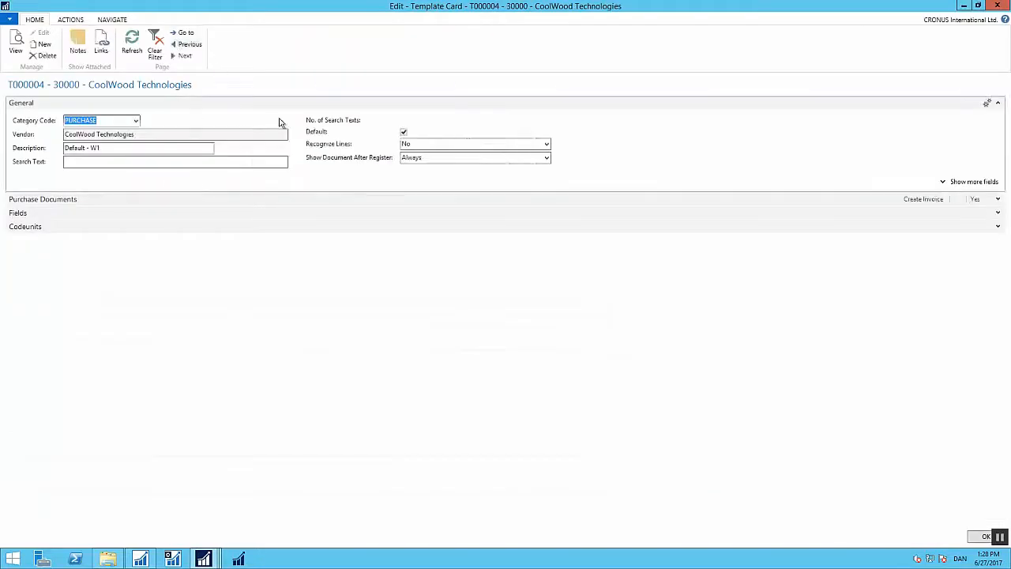
left_click(547, 144)
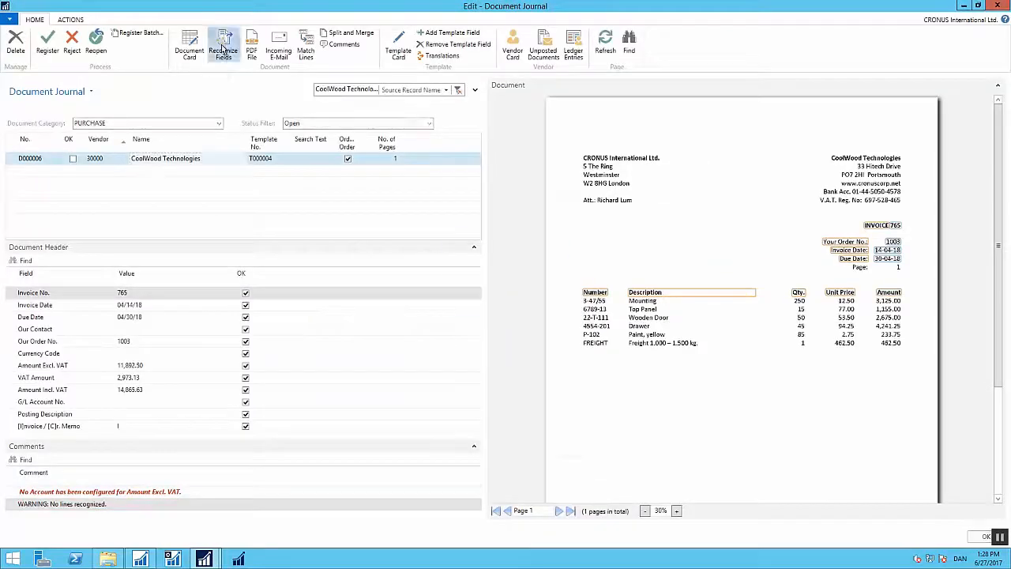
left_click(224, 44)
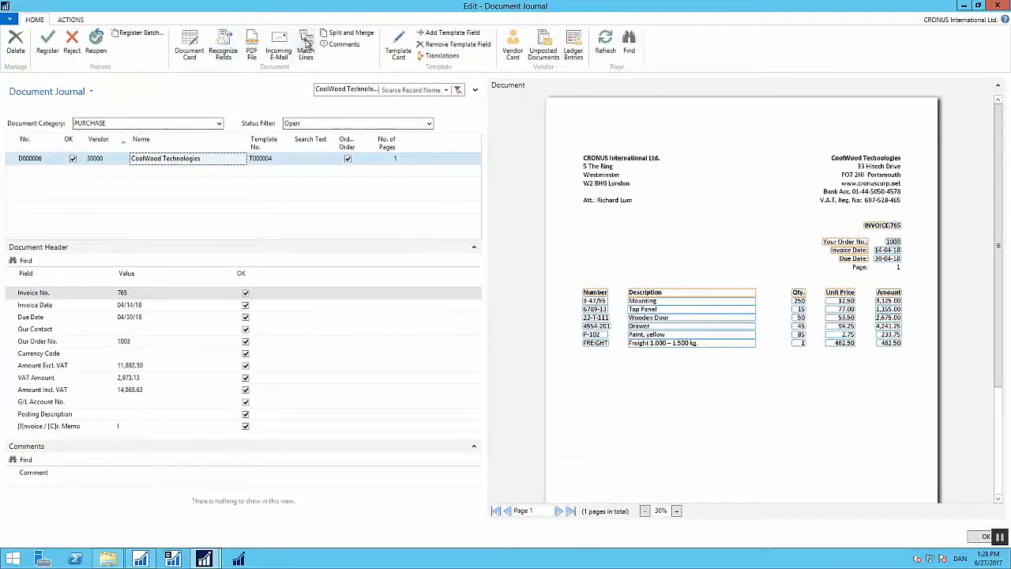
left_click(307, 44)
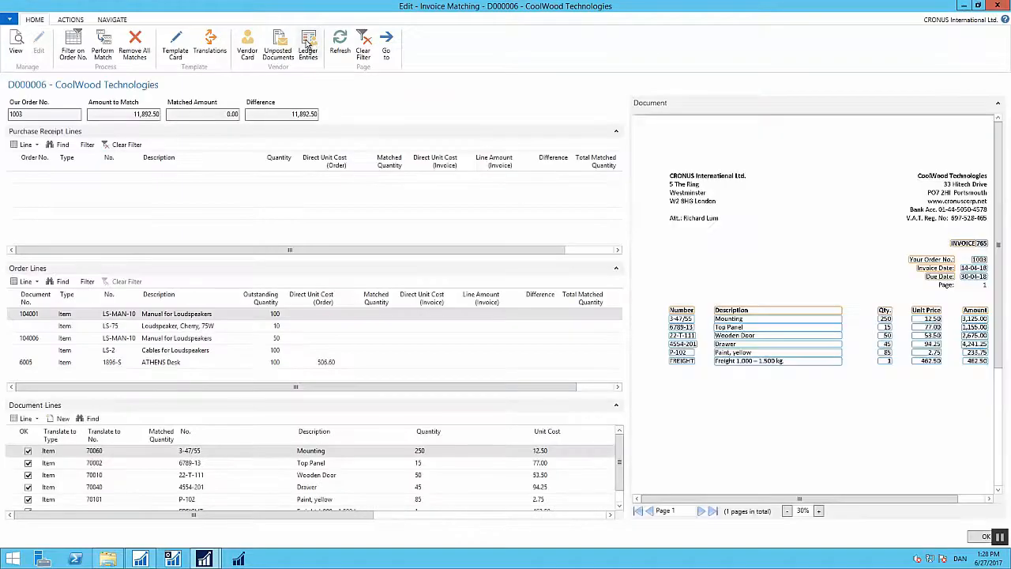
mouse_move(308, 44)
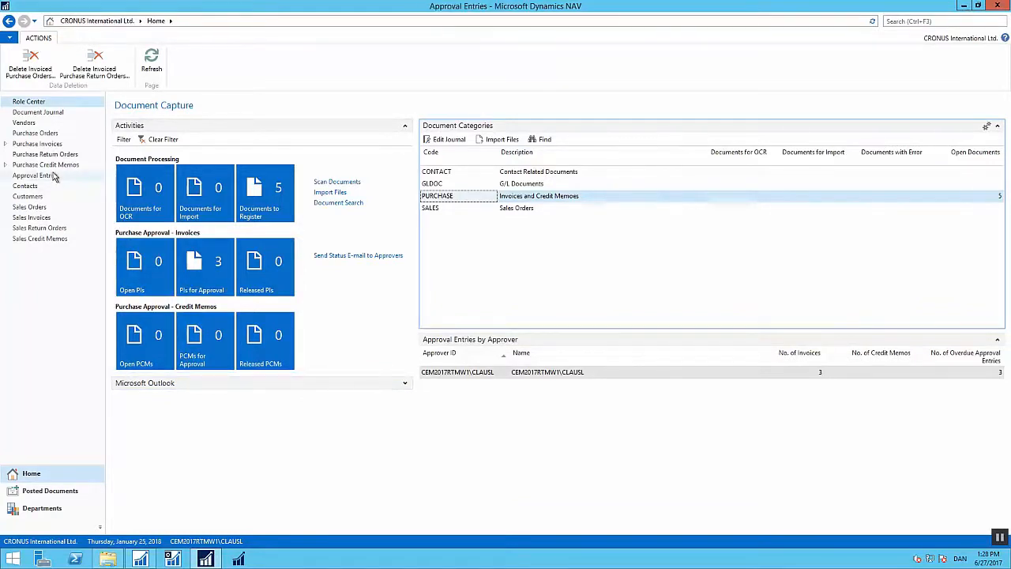
Show Approval Entries, filter to Electronics Ltd., clear the filter and sort by Buy-from Vendor Name
left_click(35, 173)
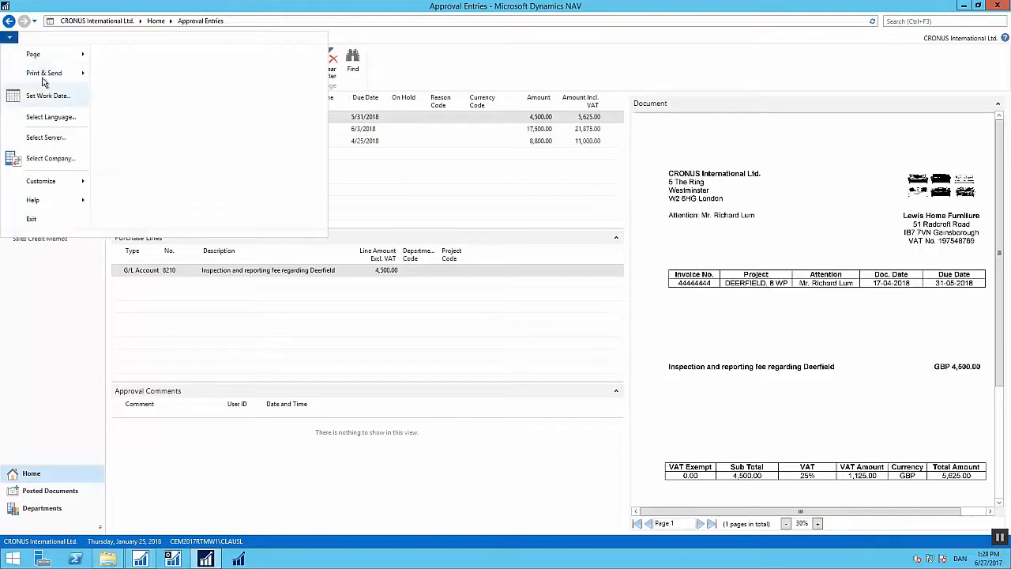
left_click(41, 181)
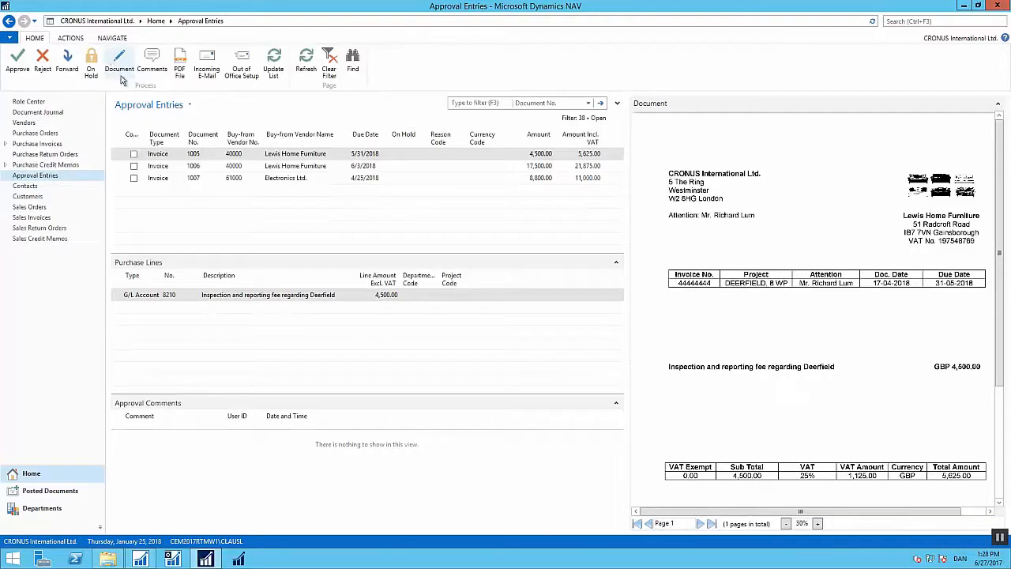
right_click(284, 177)
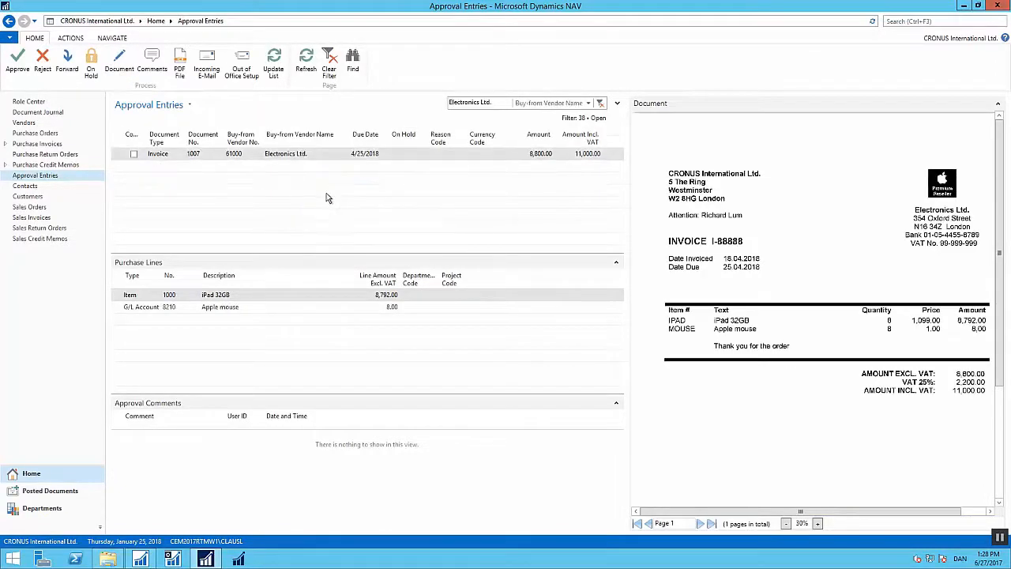
left_click(600, 103)
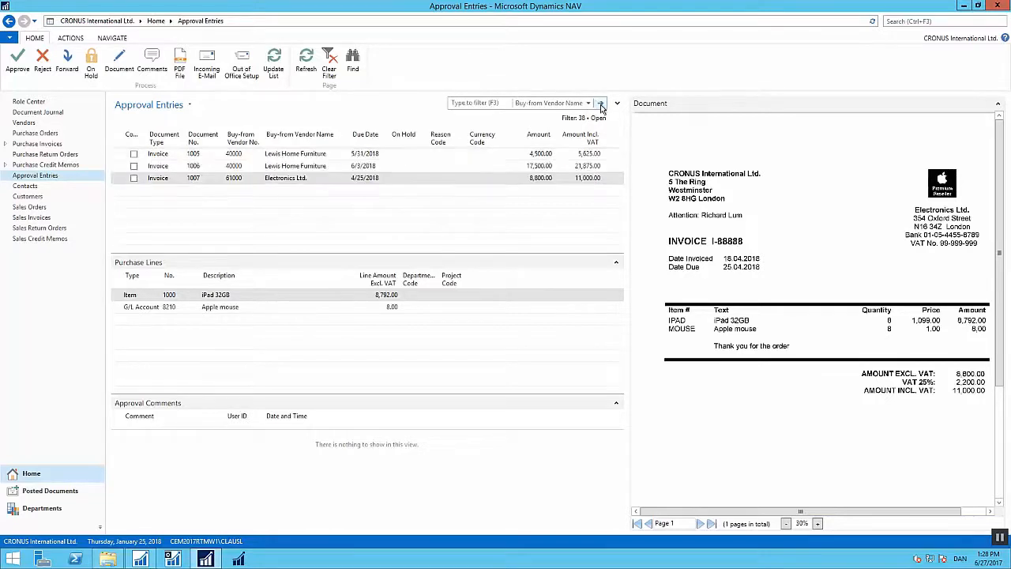
left_click(193, 154)
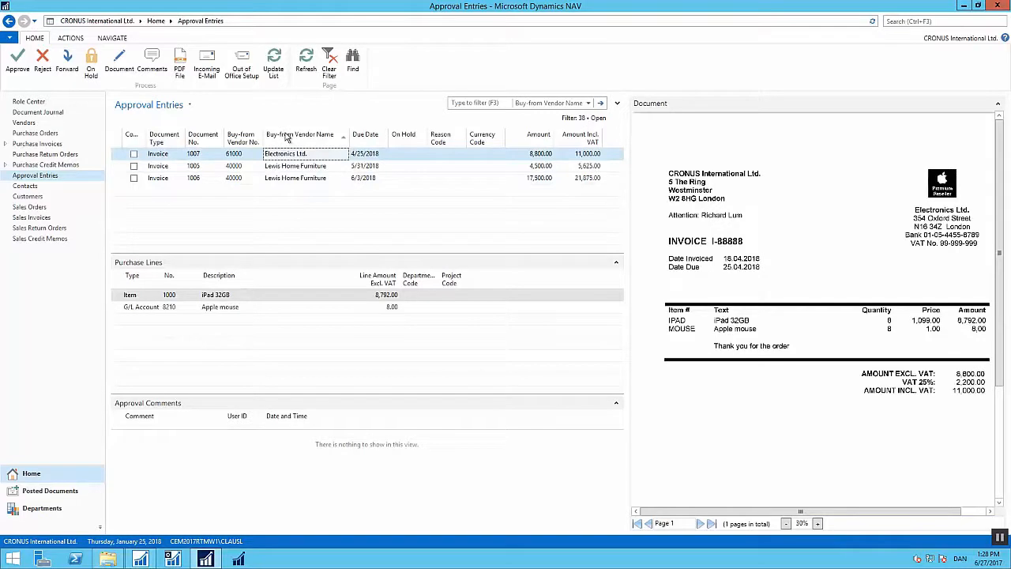
mouse_move(35, 102)
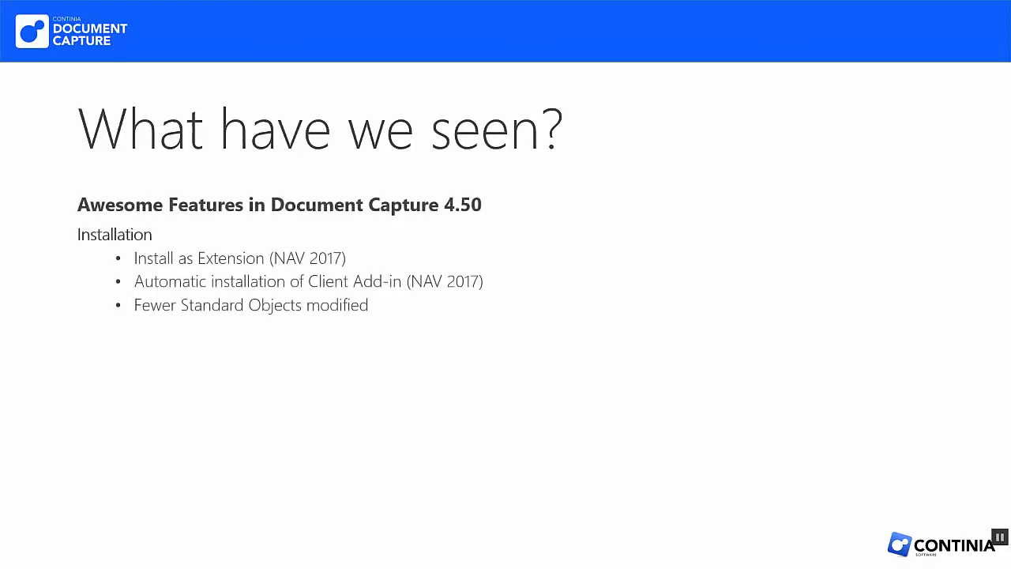
Reveal the Setup feature bullets on the 'What have we seen?' summary slide
key("right")
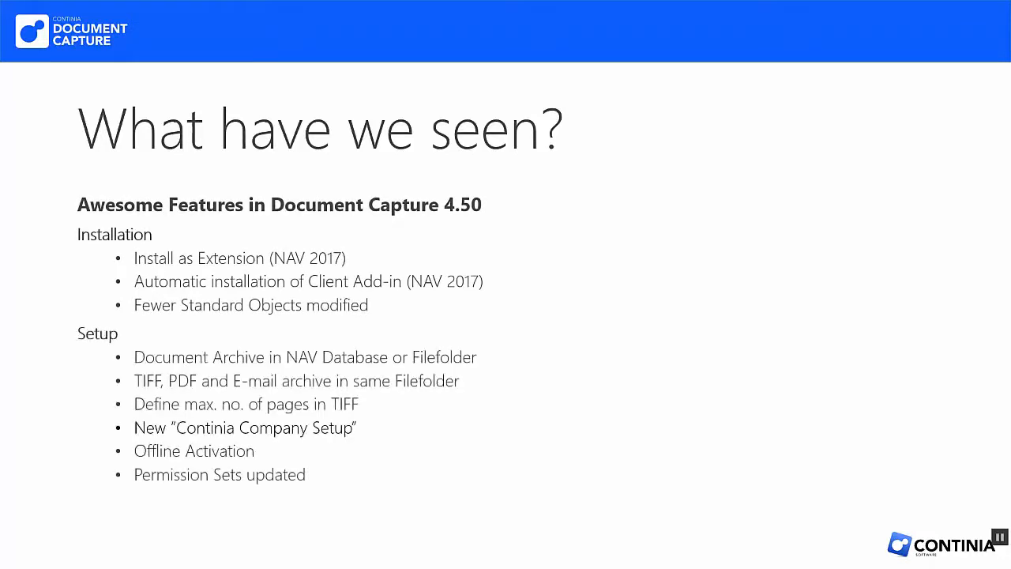